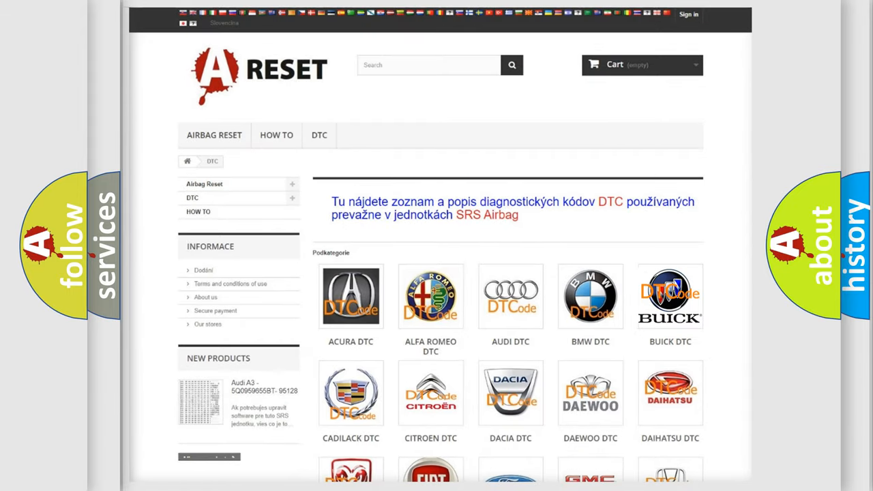
Open the BUICK DTC subcategory and scroll through its B0002–B101E trouble code list.
click(670, 296)
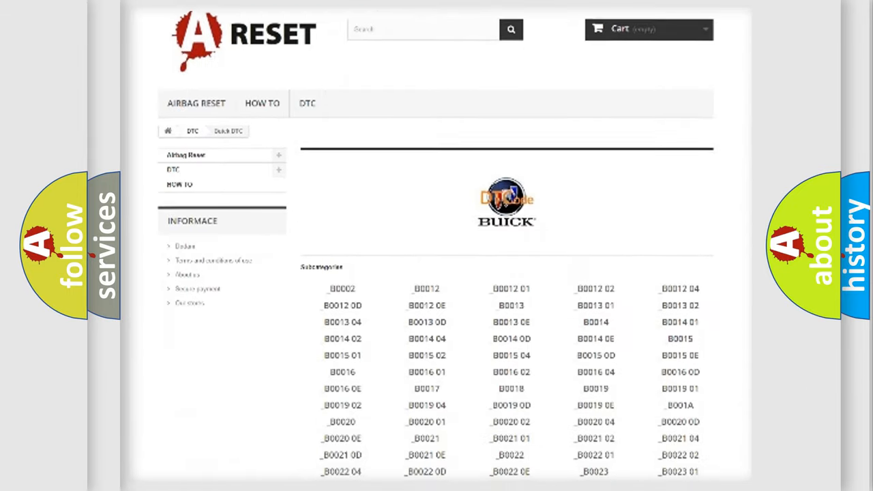
scroll(down, 3)
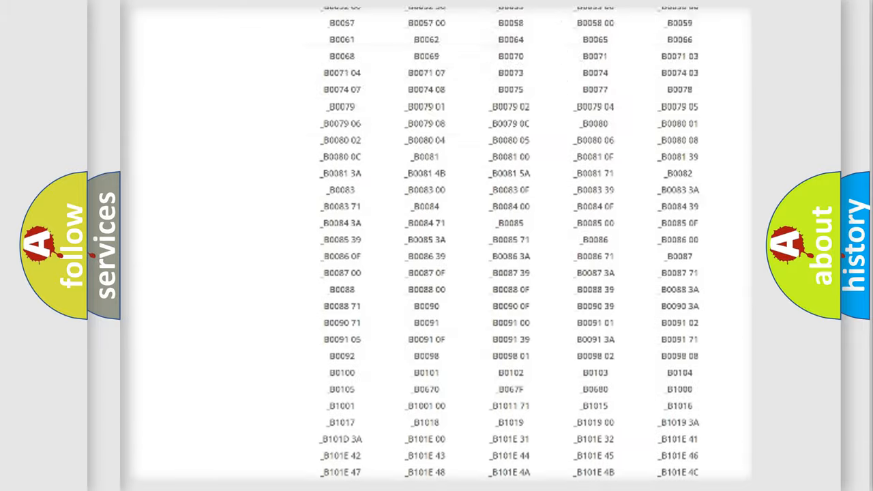